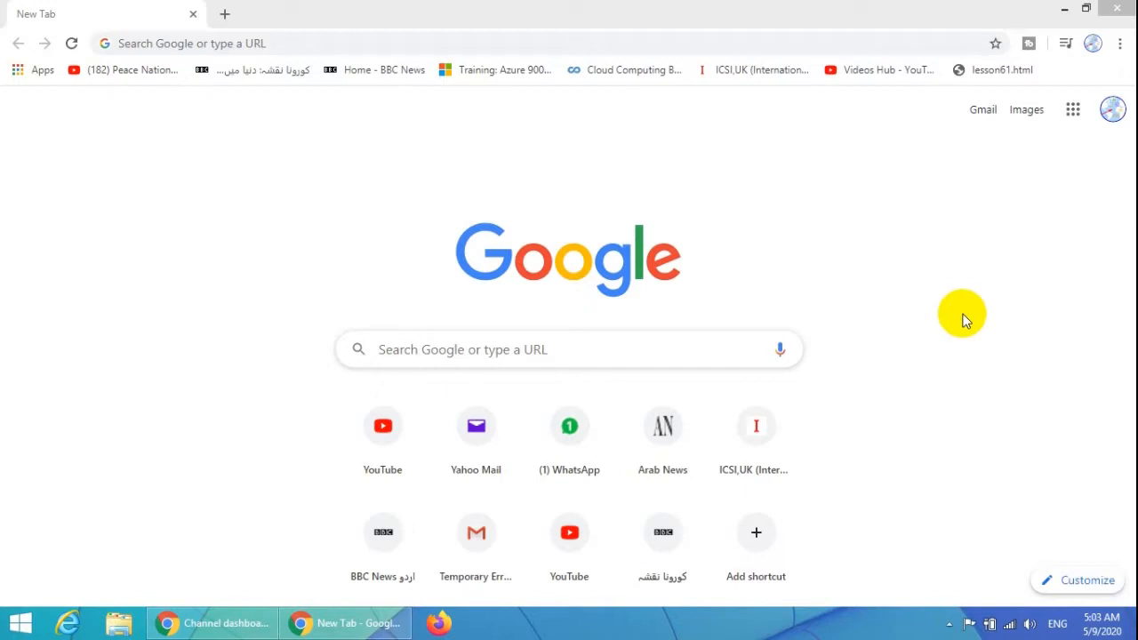
mouse_move(505, 82)
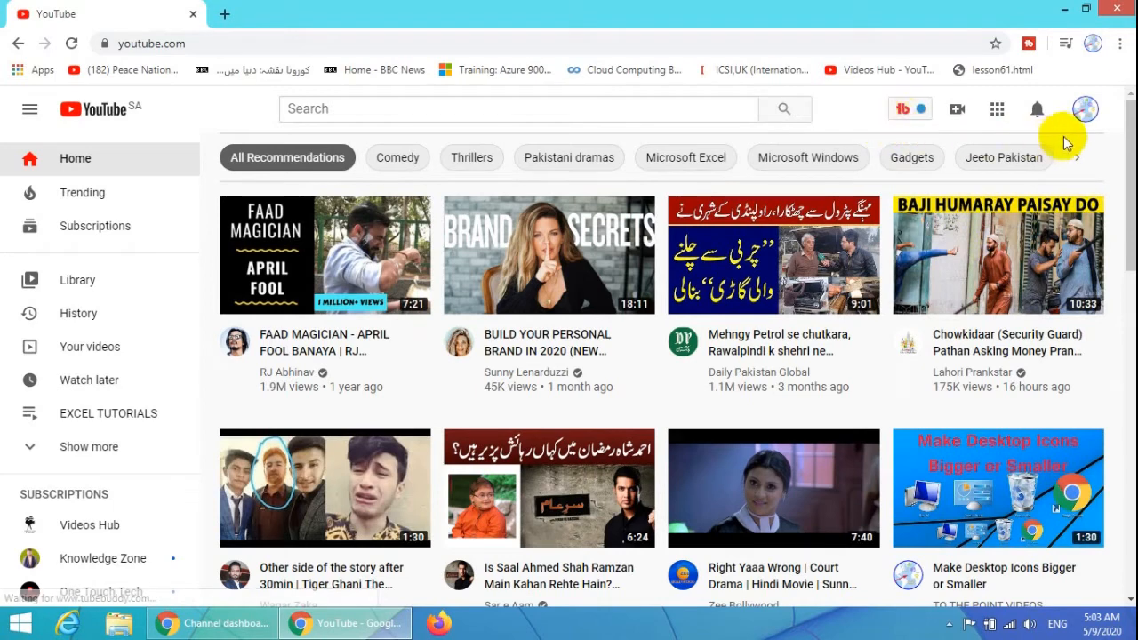
mouse_move(1076, 124)
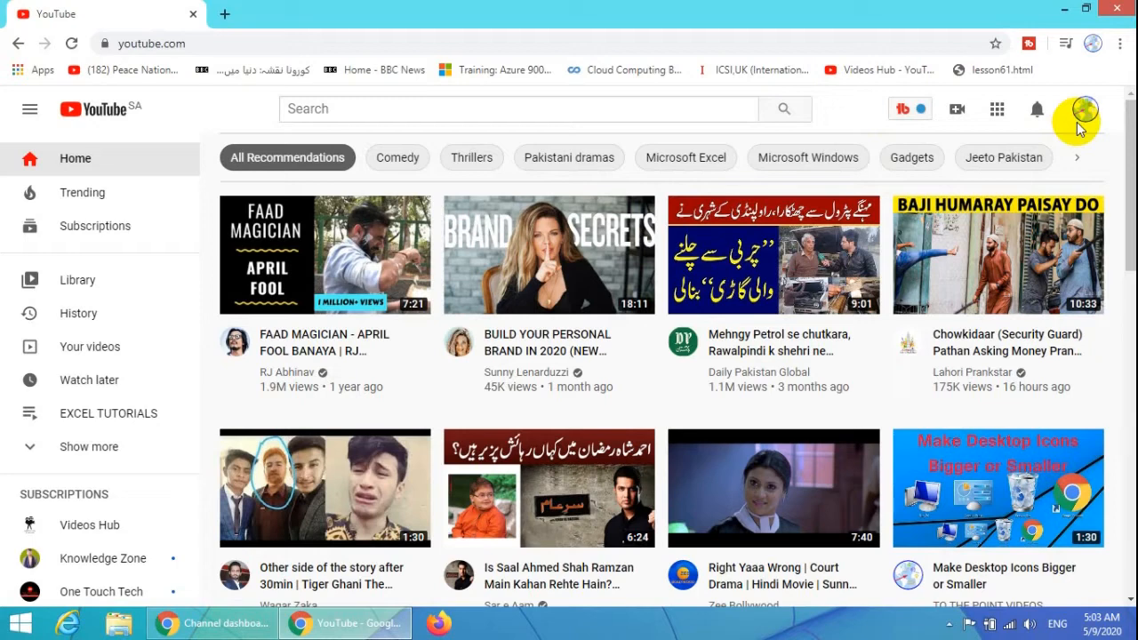
mouse_move(618, 182)
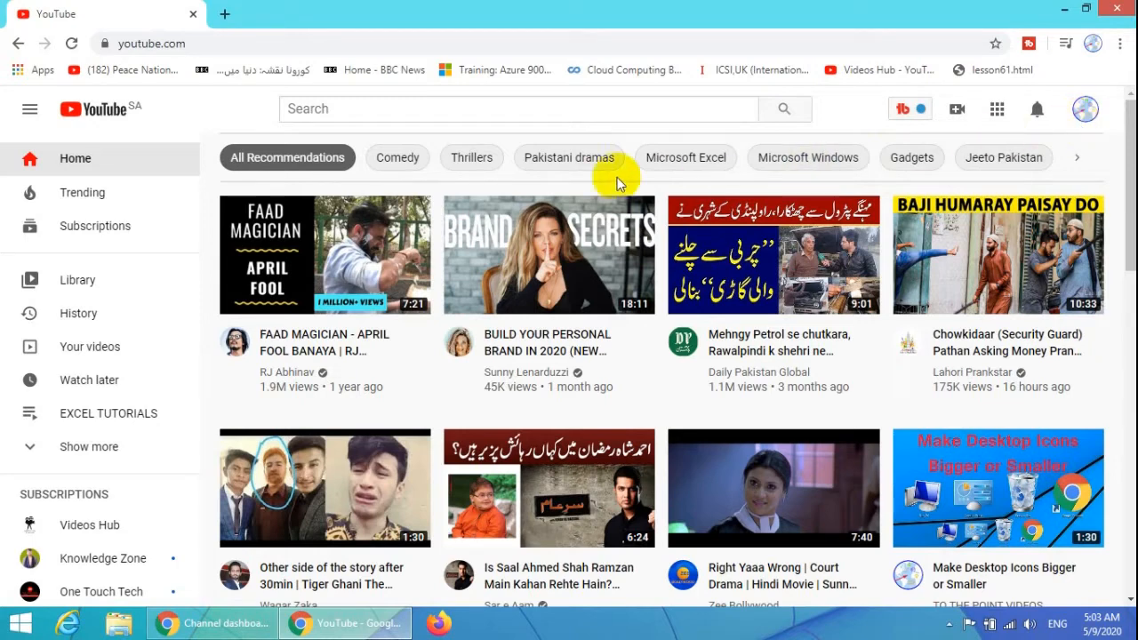
Step: Search YouTube for 'missing classic studio in youtube 2020' via the suggested query
click(517, 109)
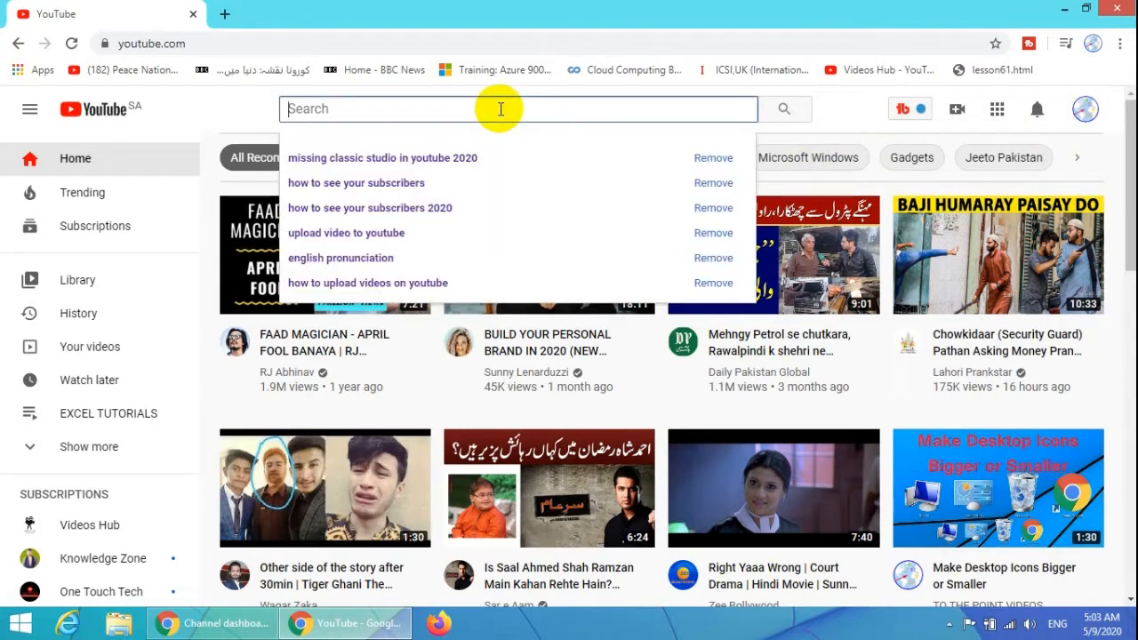
click(382, 157)
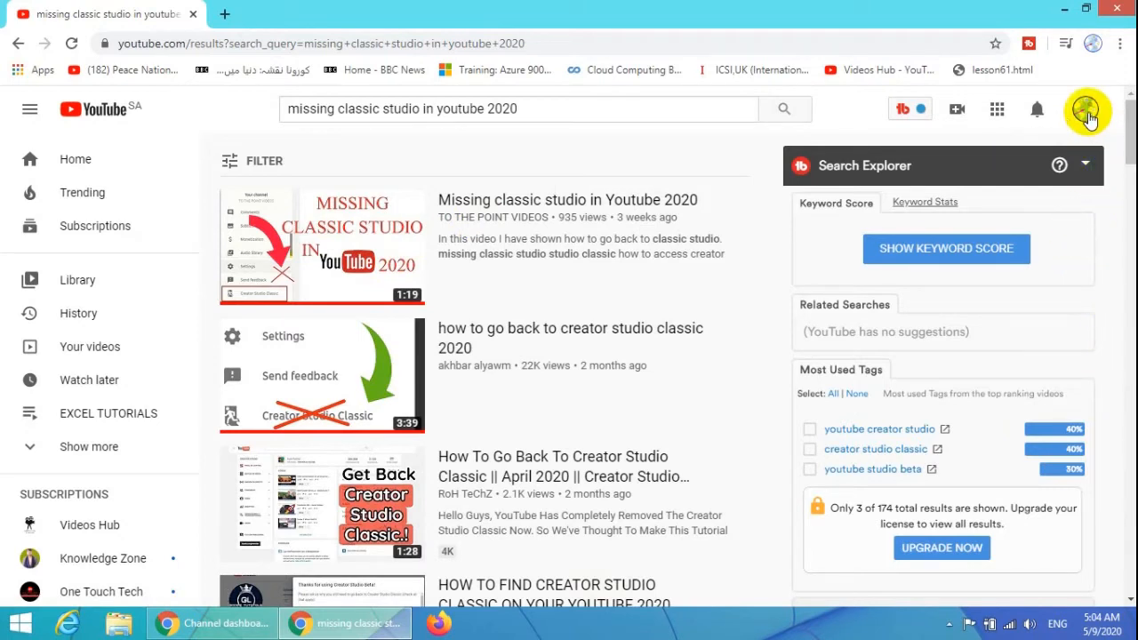
Step: Reach the TO THE POINT VIDEOS classic channel page from the account menu
click(1086, 108)
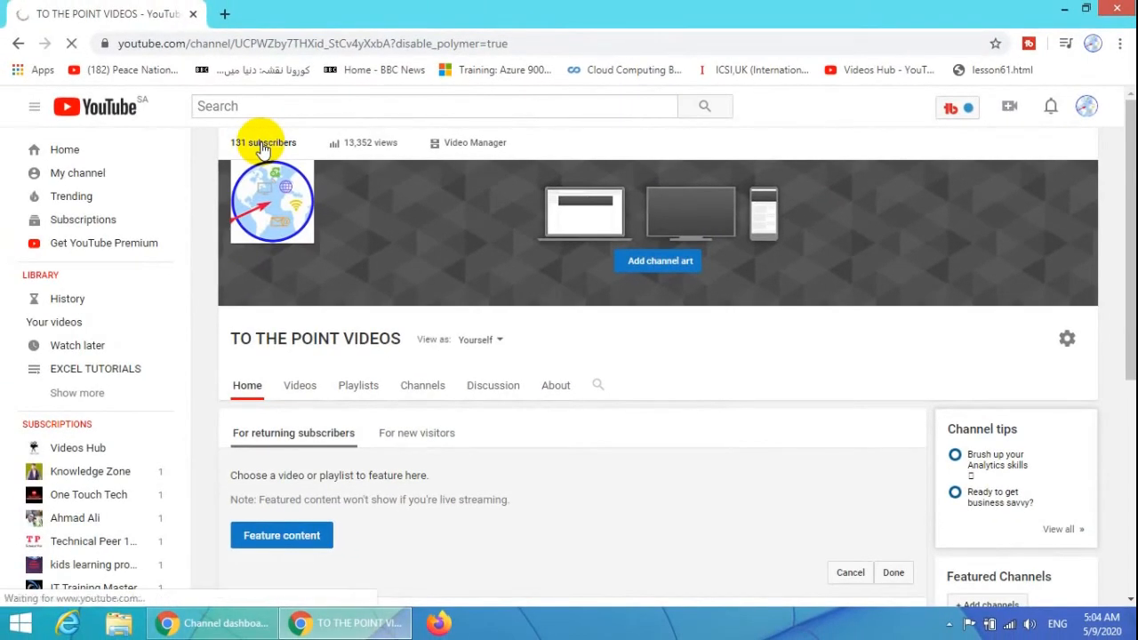
Step: Enter classic Creator Studio via the '131 subscribers' link and show its Dashboard
click(263, 142)
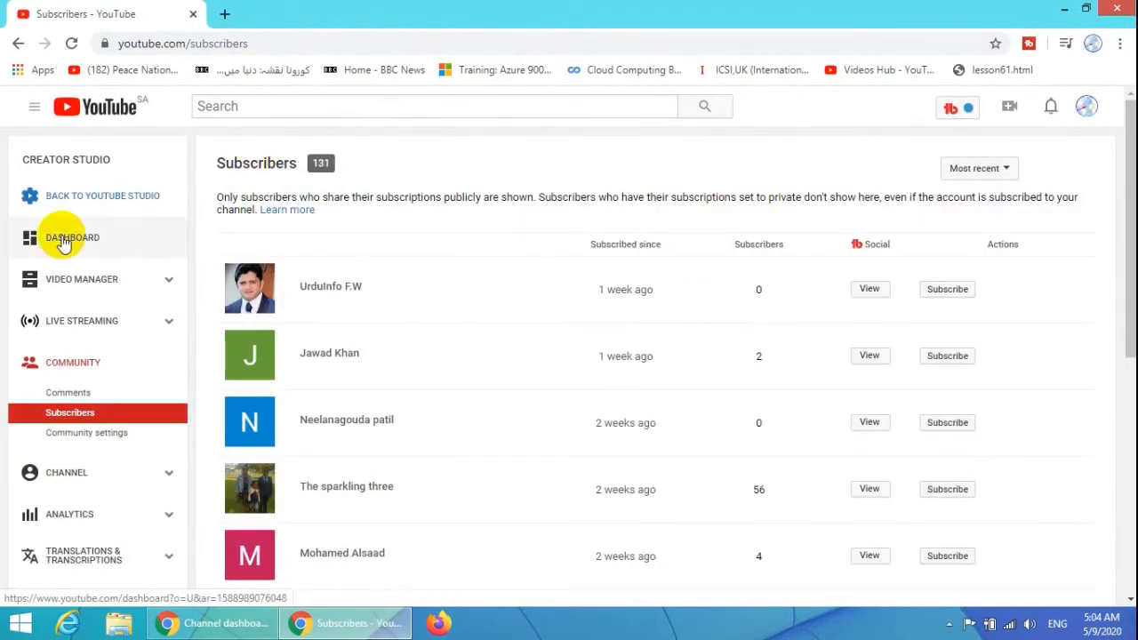
click(71, 239)
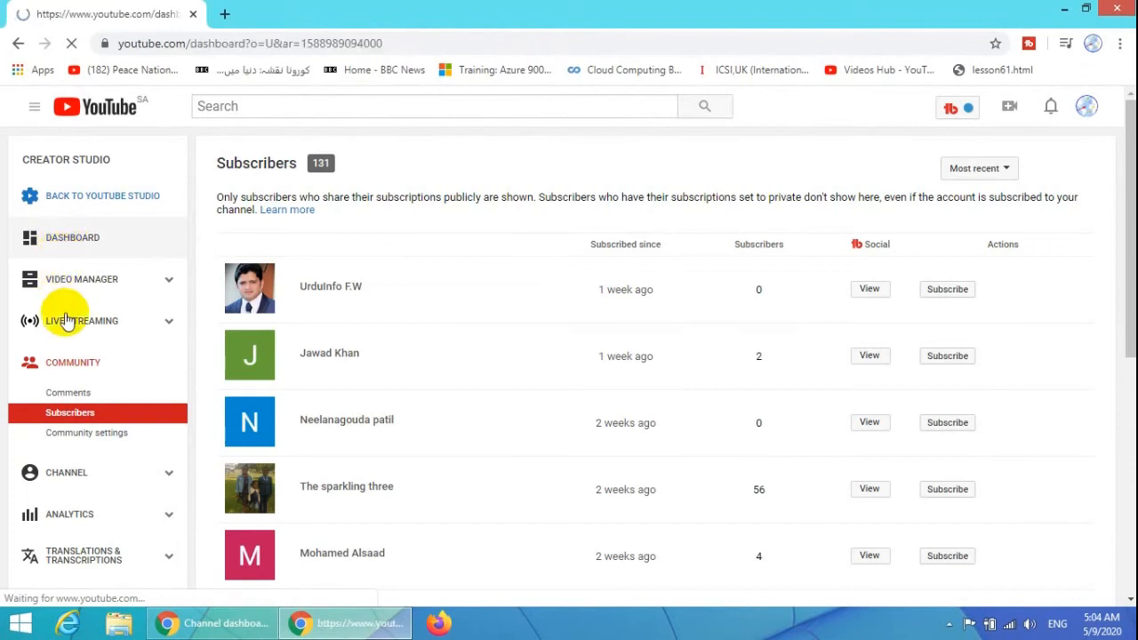
click(71, 238)
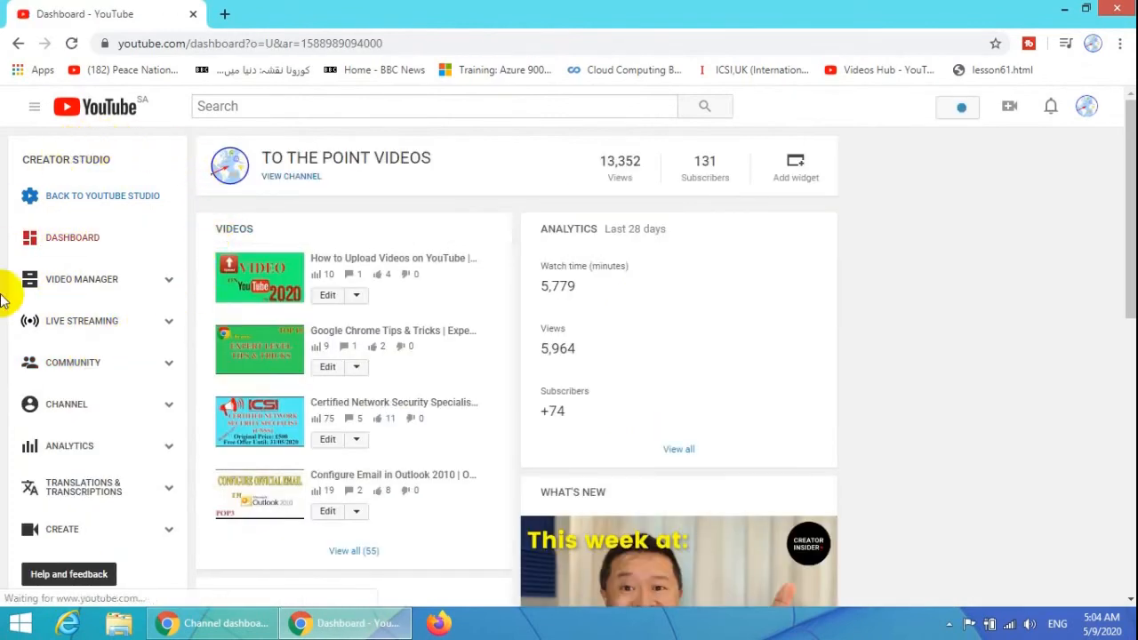